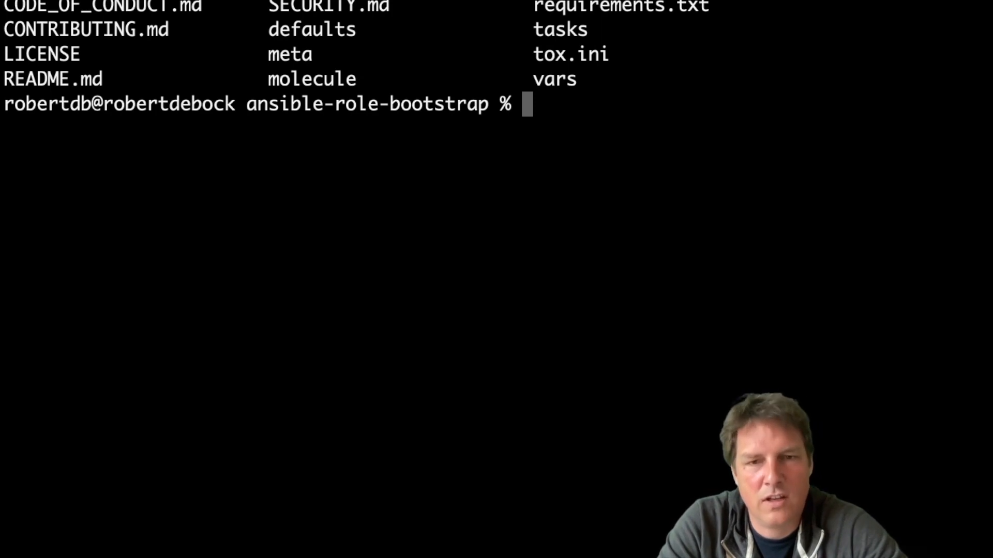
Enter the earlier 'molecule test' and 'vi tox.ini' commands at the shell prompt
{"action": "type", "text": "molecule te"}
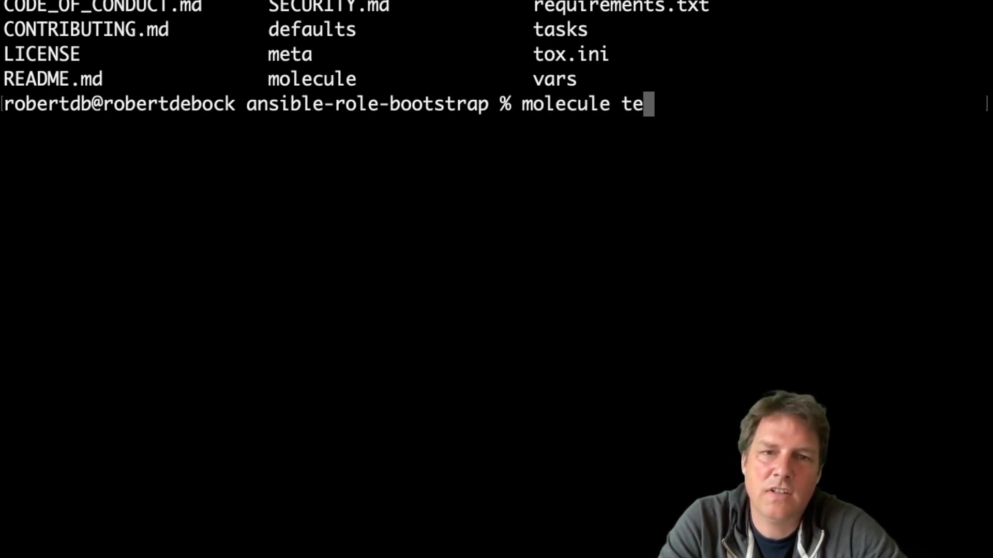
{"action": "type", "text": "st"}
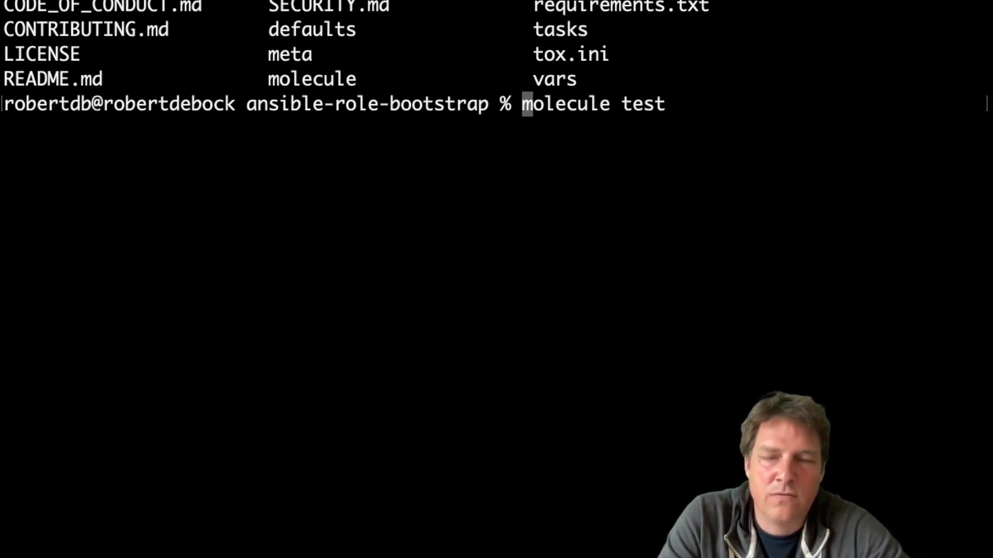
{"action": "type", "text": "ima"}
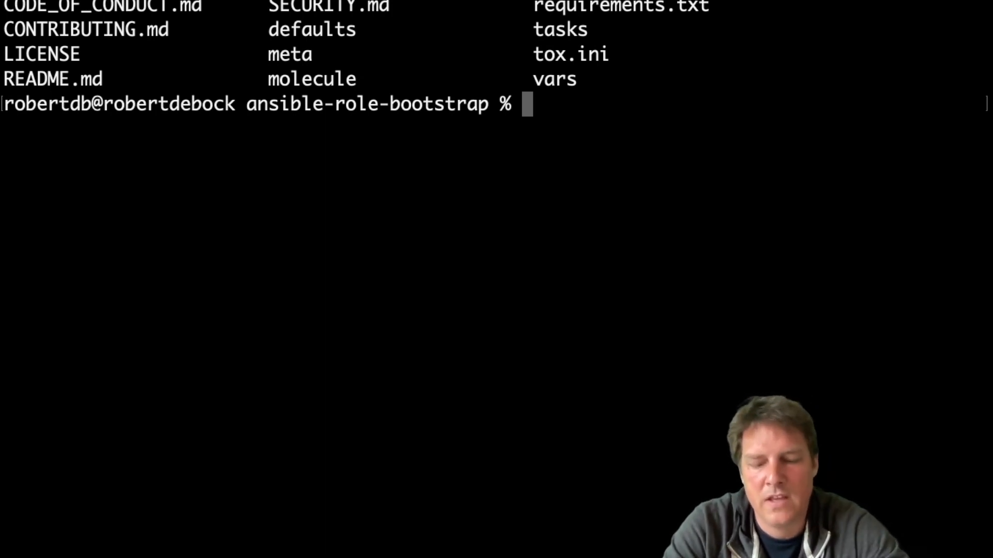
{"action": "type", "text": "vi"}
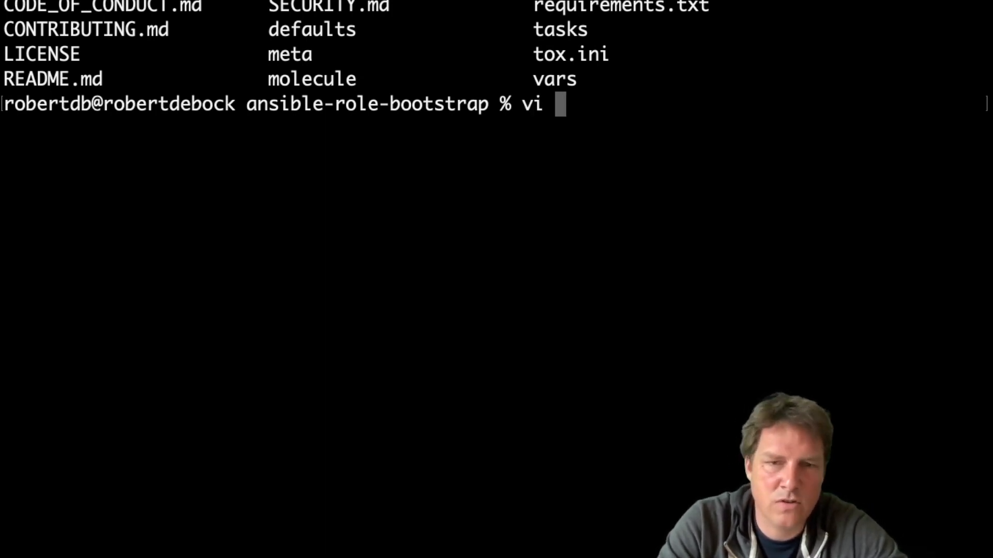
{"action": "type", "text": "tox.ini"}
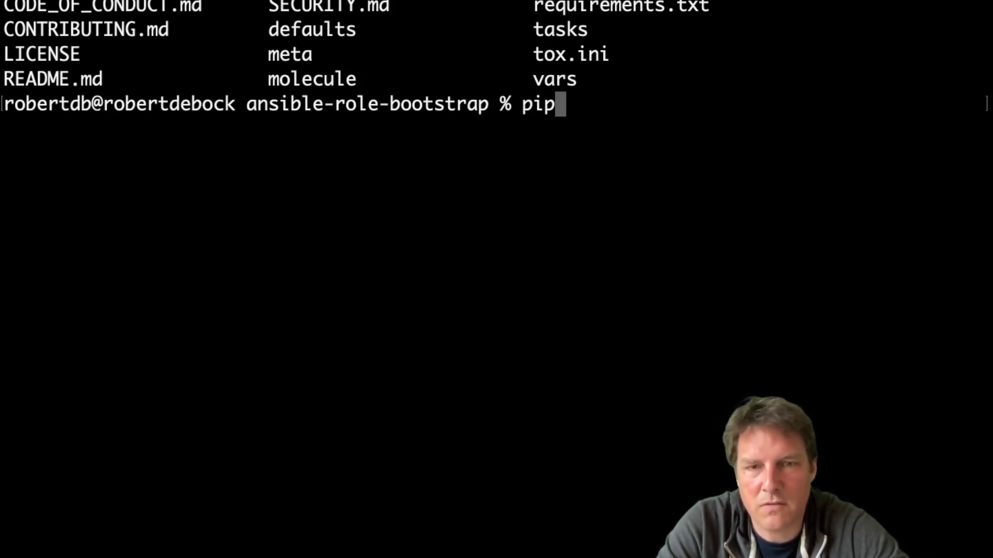
Clear the half-typed command, open tox.ini in vi, review its environments, then quit
{"action": "type", "text": "install t"}
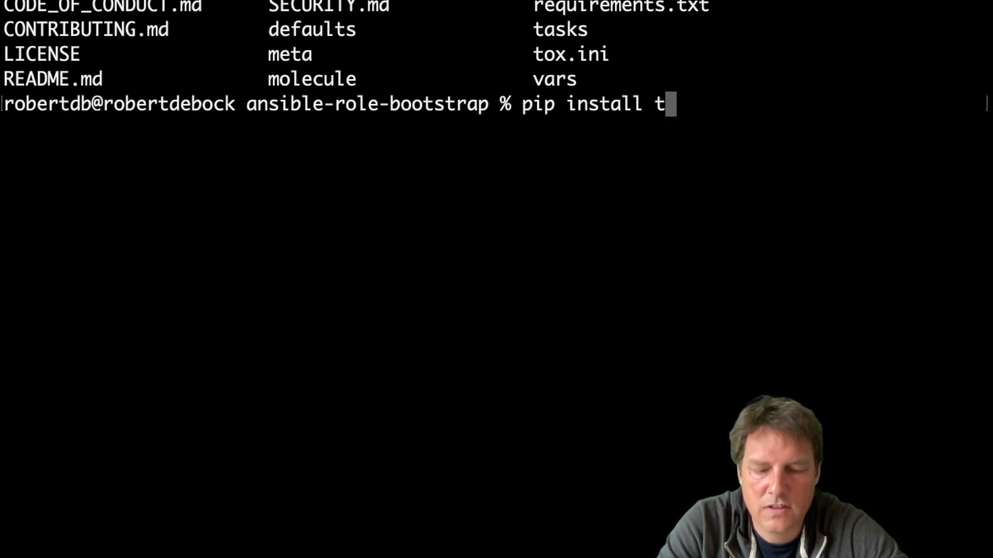
{"action": "type", "text": "vi"}
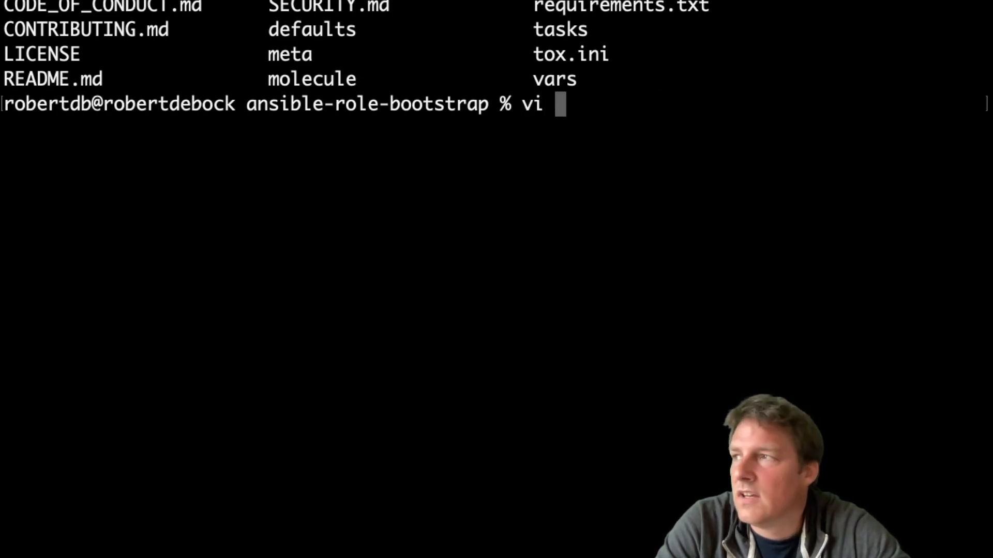
{"action": "key", "text": "BackSpace"}
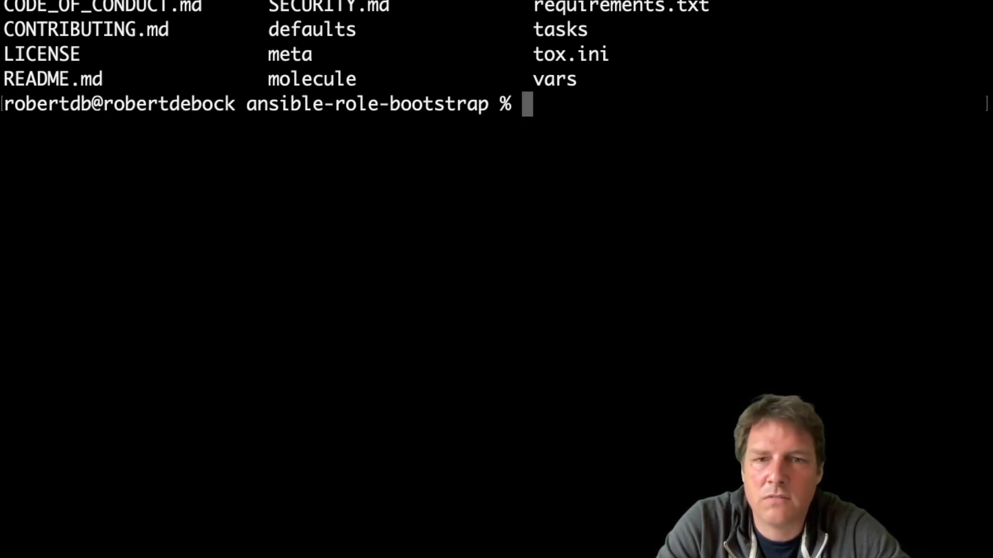
{"action": "type", "text": "vi t"}
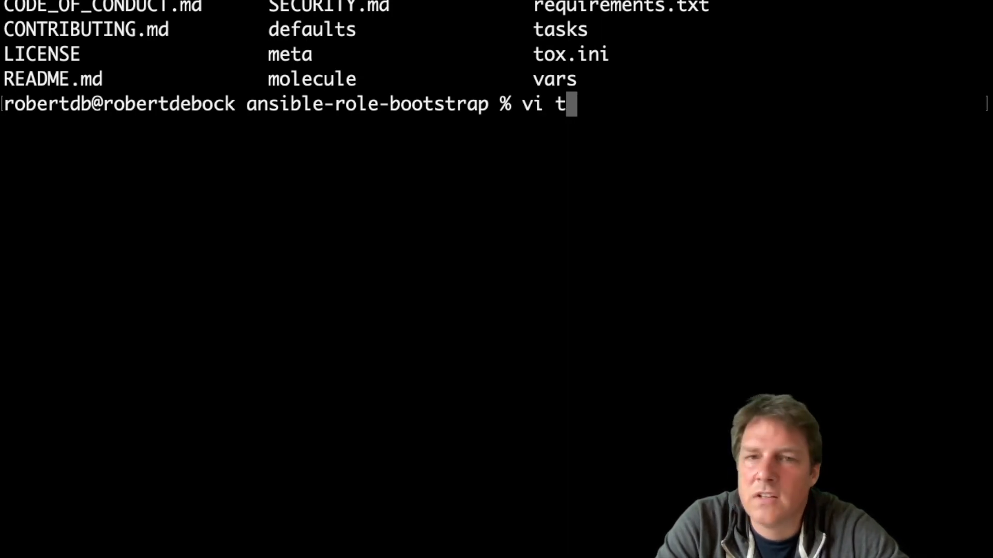
{"action": "type", "text": "ox.ini"}
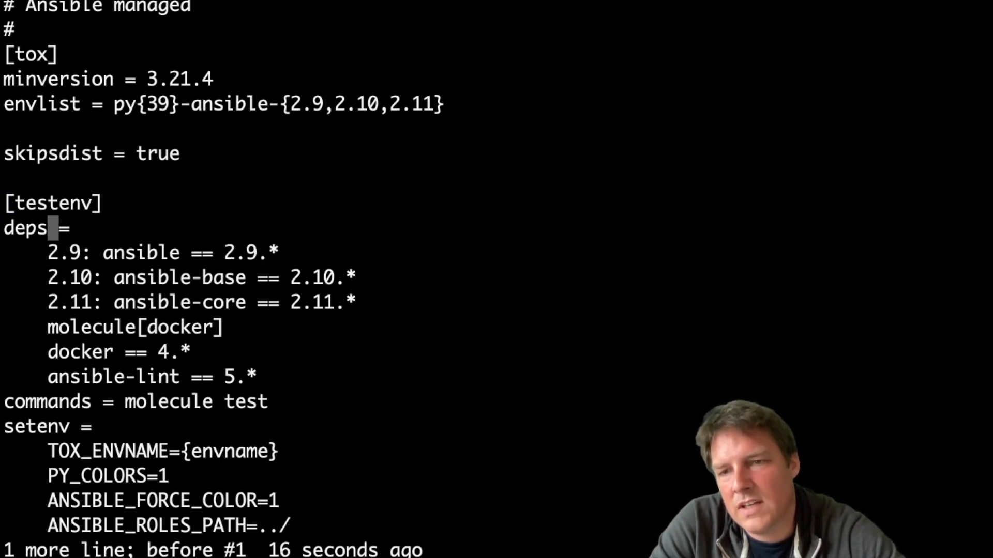
{"action": "mouse_move", "coordinate": [52, 328]}
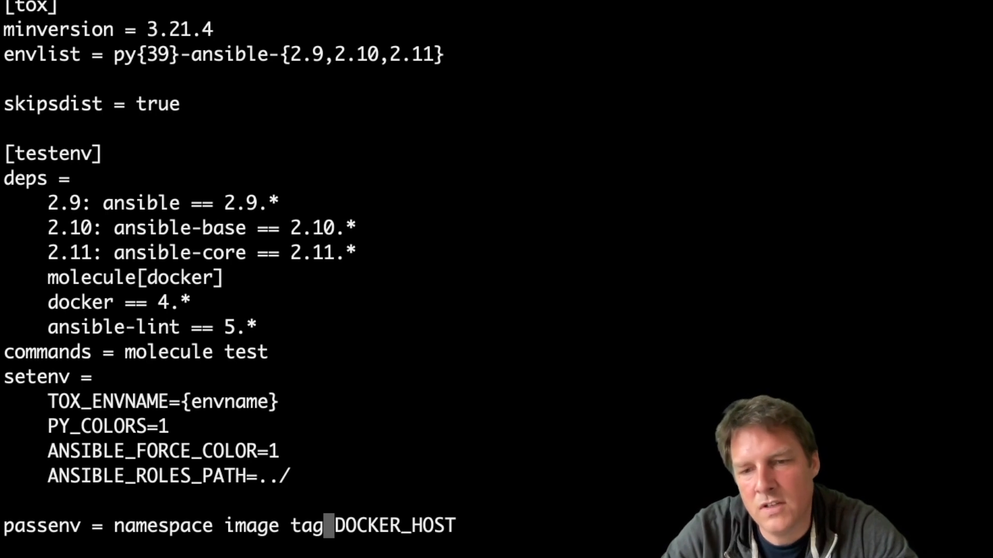
{"action": "left_click", "coordinate": [239, 540]}
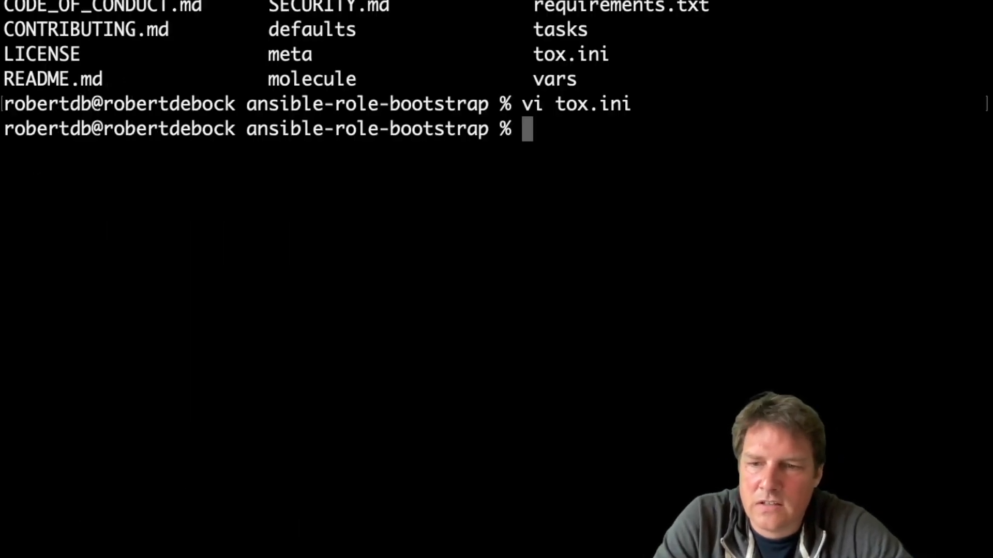
Run 'tox' to start the molecule test run
{"action": "type", "text": "tox"}
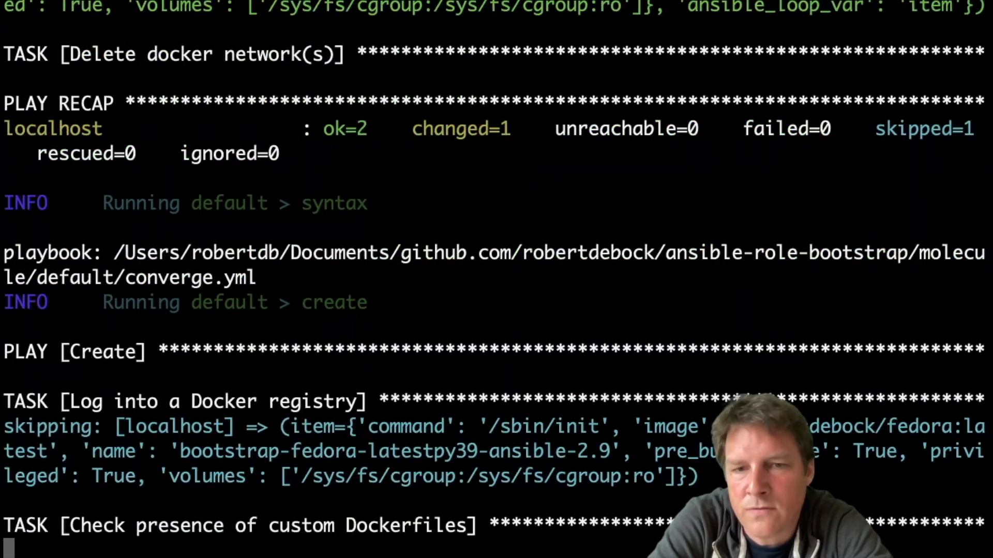
Scroll the output as converge runs on bootstrap-fedora-latestpy39-ansible-2.9
{"action": "scroll", "scroll_direction": "down", "scroll_amount": 3}
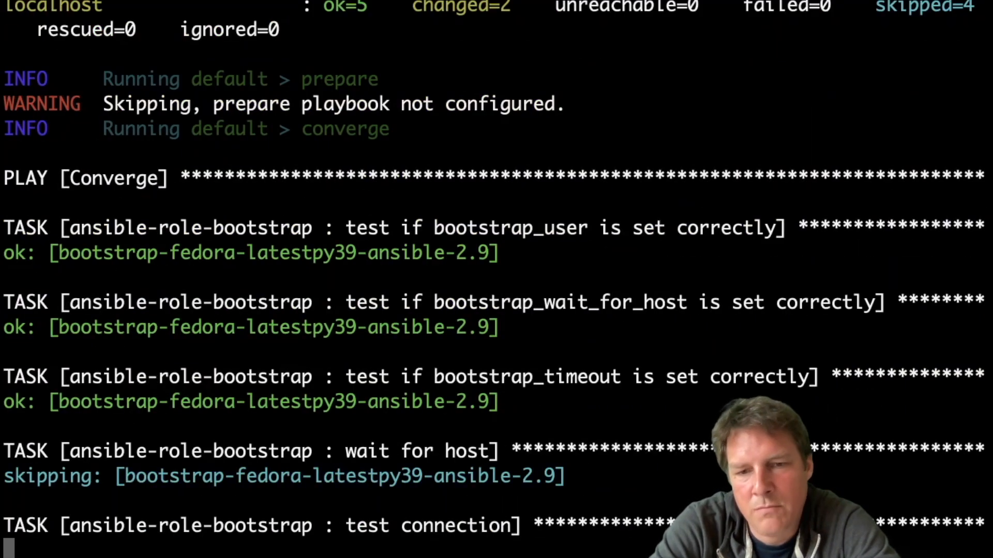
{"action": "scroll", "scroll_direction": "down", "scroll_amount": 3}
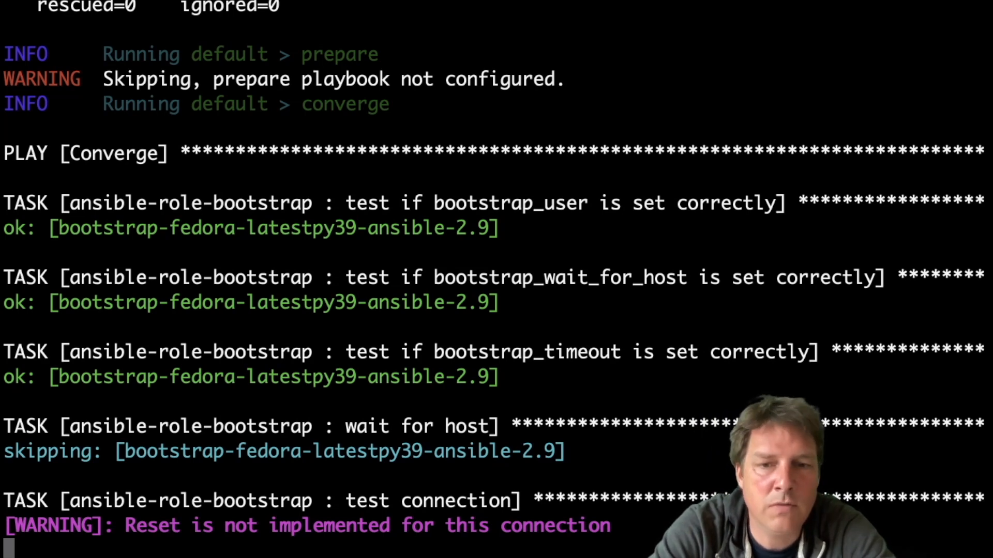
{"action": "scroll", "scroll_direction": "down", "scroll_amount": 3}
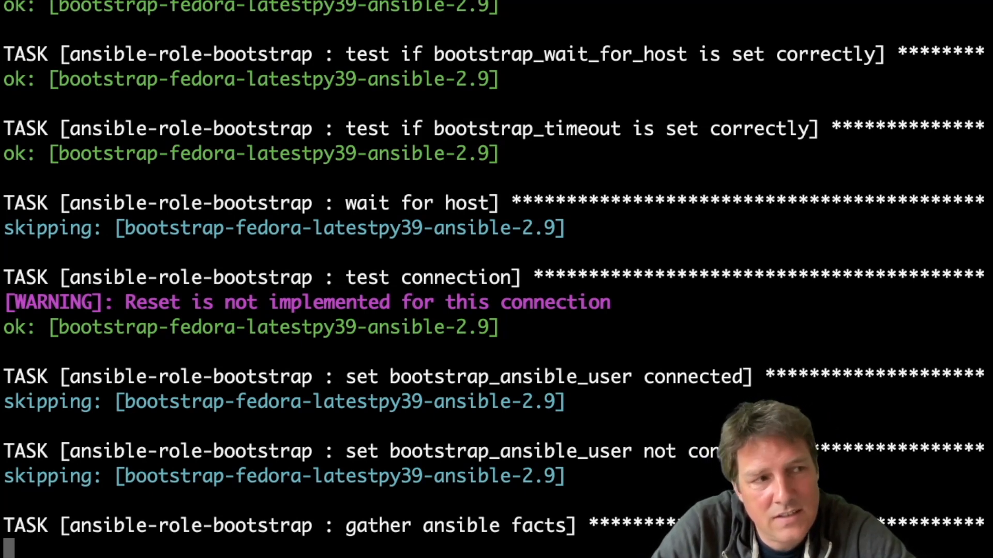
{"action": "scroll", "scroll_direction": "down", "scroll_amount": 3}
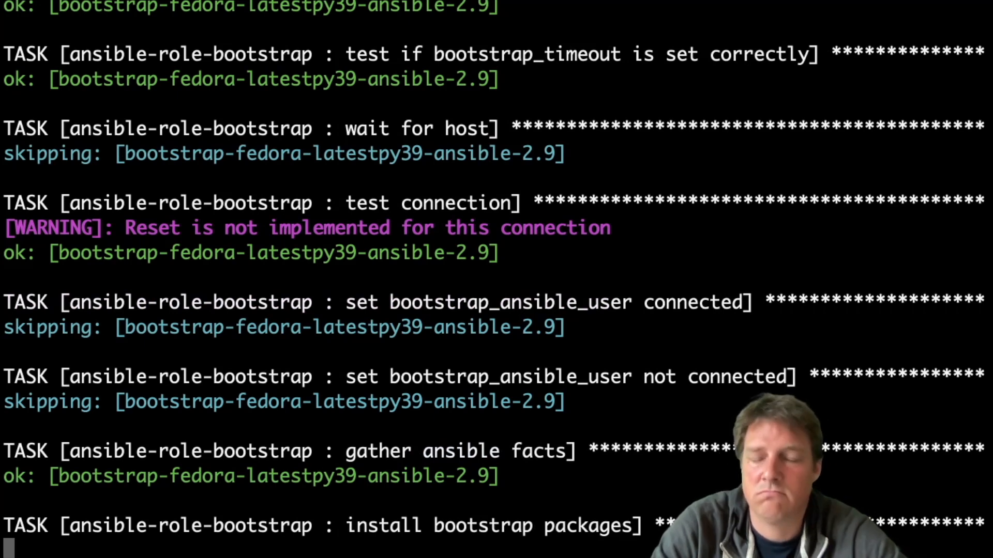